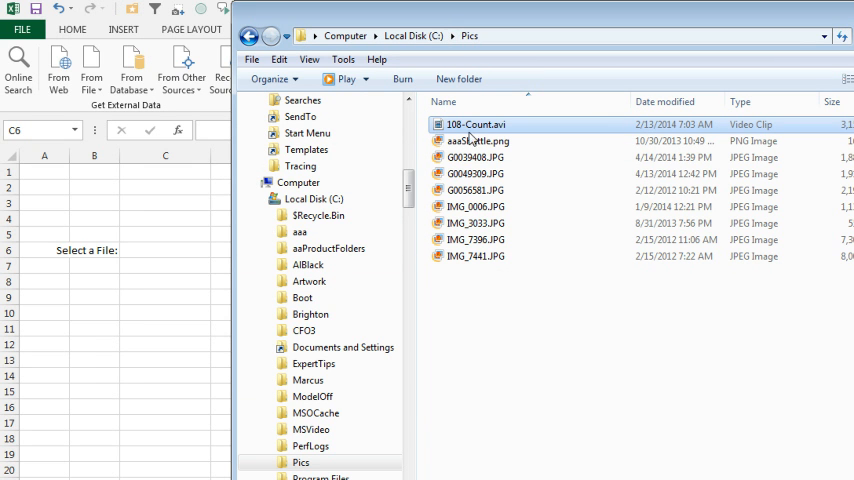
pyautogui.moveTo(474, 256)
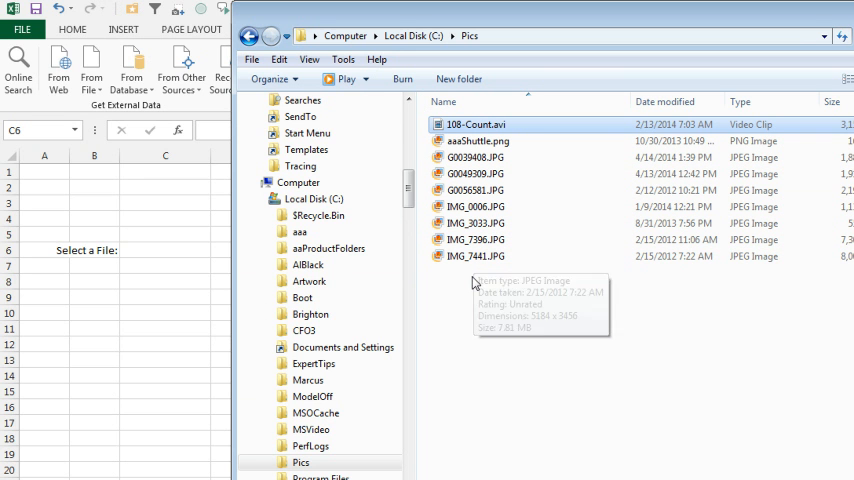
pyautogui.moveTo(220, 300)
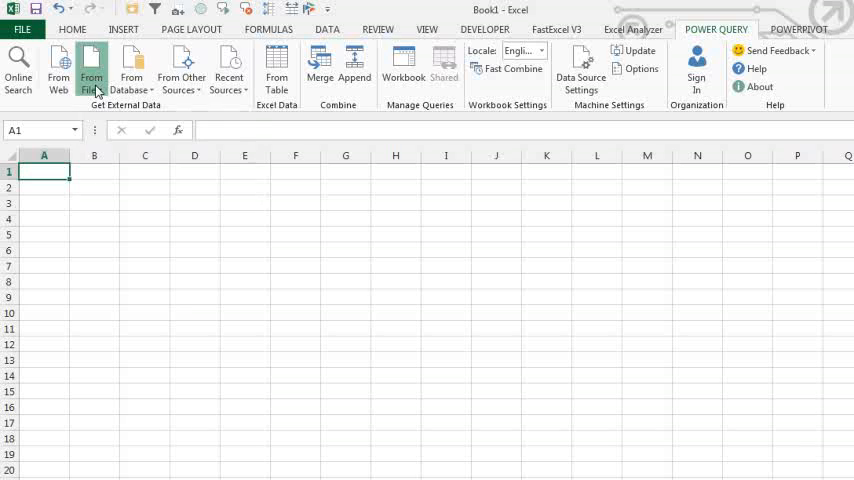
# Create a From Folder query on path c:\pics and open it in the Query Editor.
pyautogui.click(92, 68)
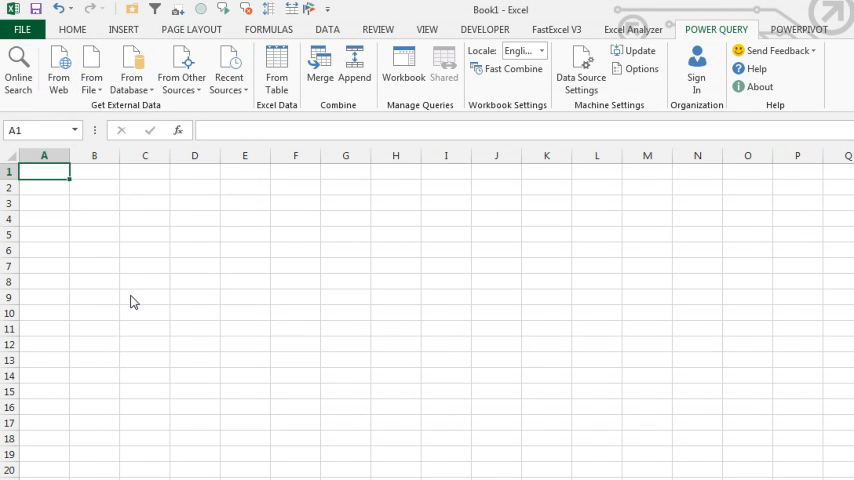
pyautogui.write('c:\\p')
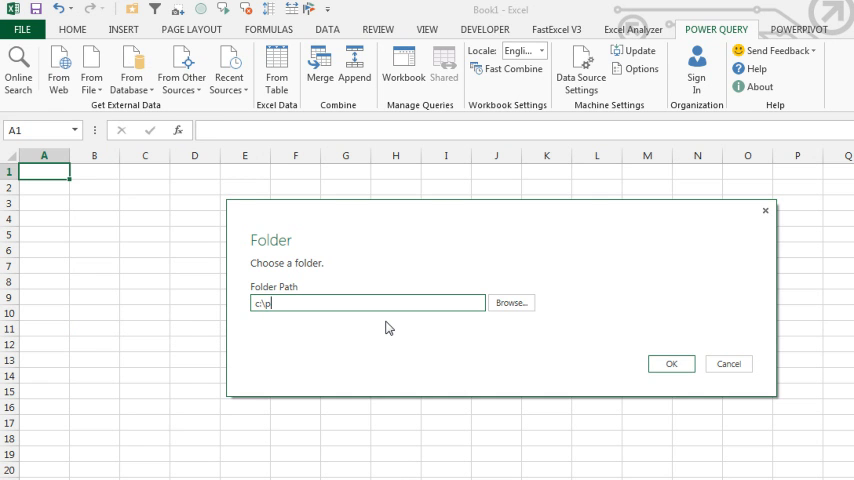
pyautogui.write('ics')
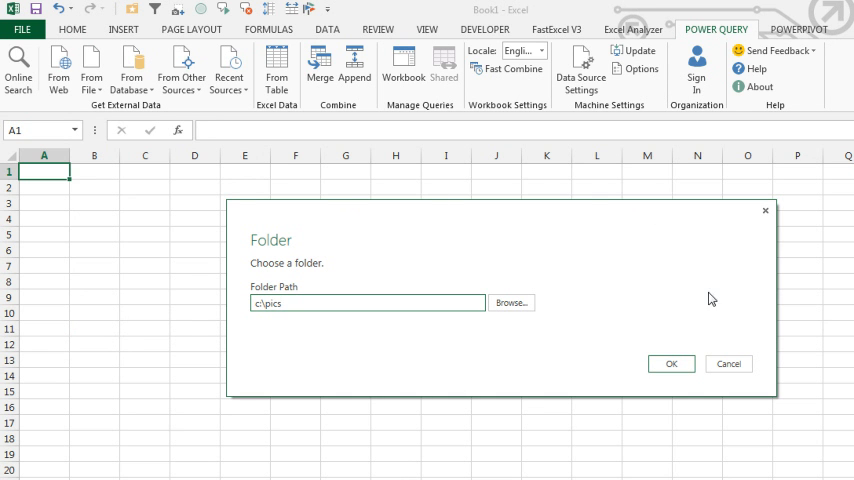
pyautogui.click(672, 364)
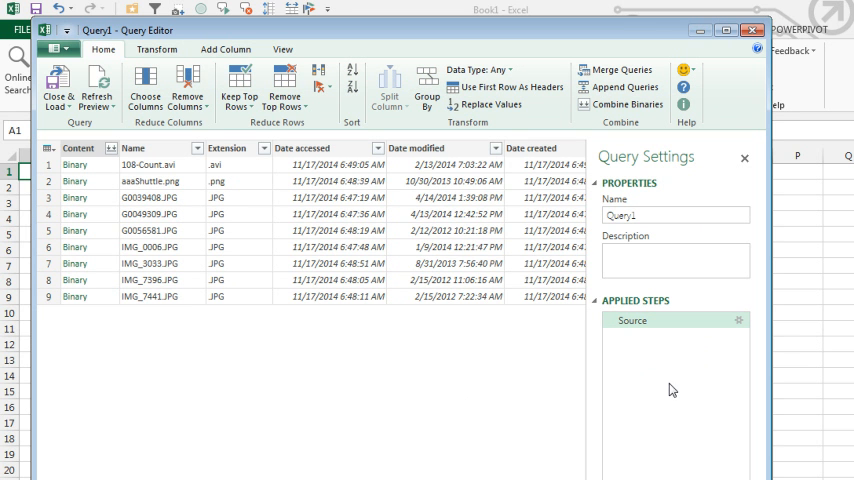
pyautogui.moveTo(328, 404)
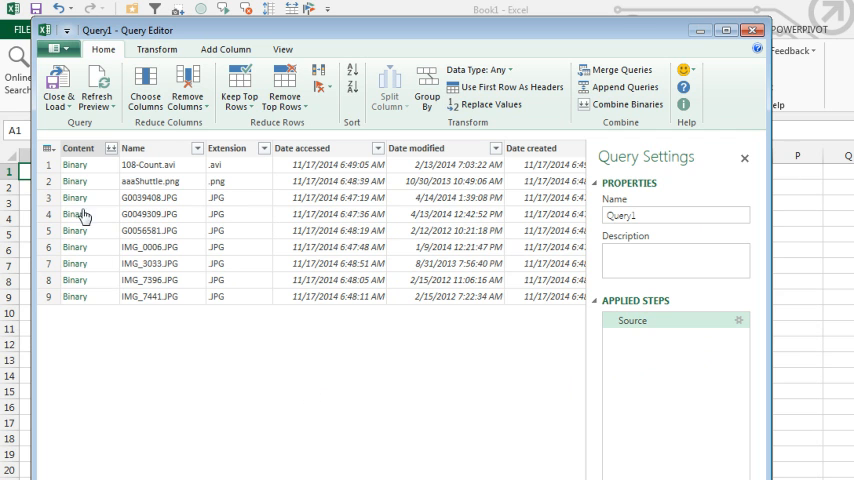
pyautogui.moveTo(162, 204)
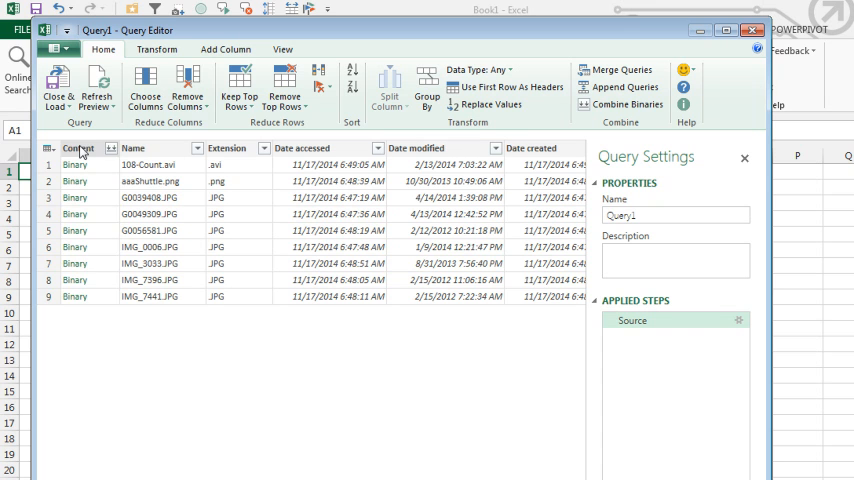
# Remove the Content, date, attribute and Folder Path columns, keeping Name and Extension.
pyautogui.click(78, 148)
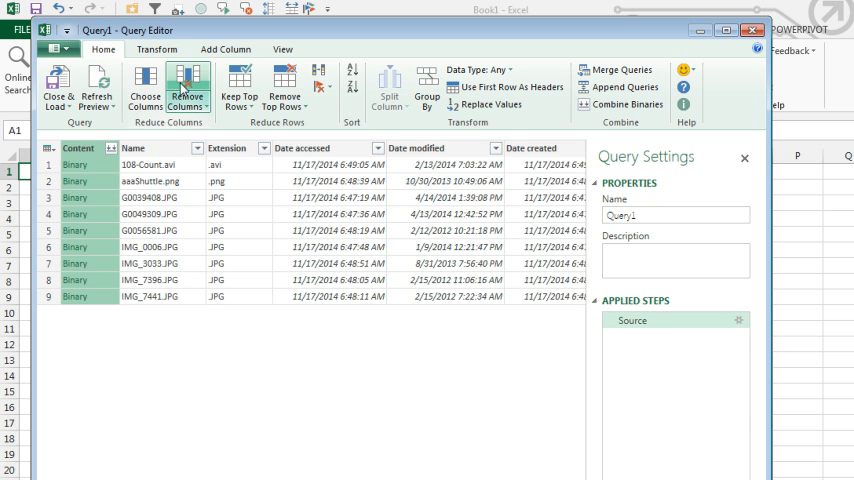
pyautogui.click(188, 84)
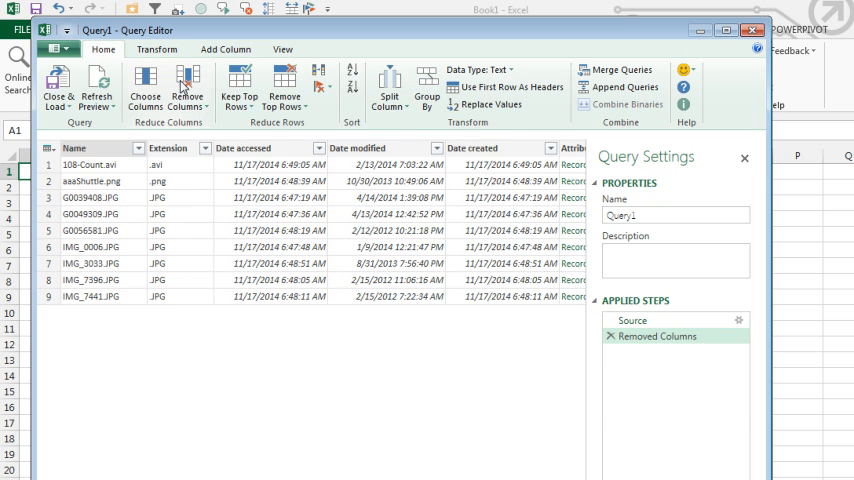
pyautogui.click(242, 148)
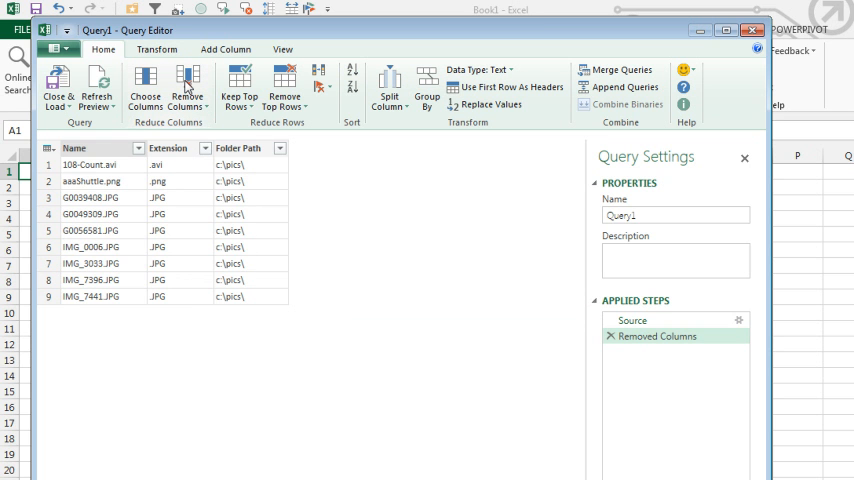
pyautogui.click(238, 148)
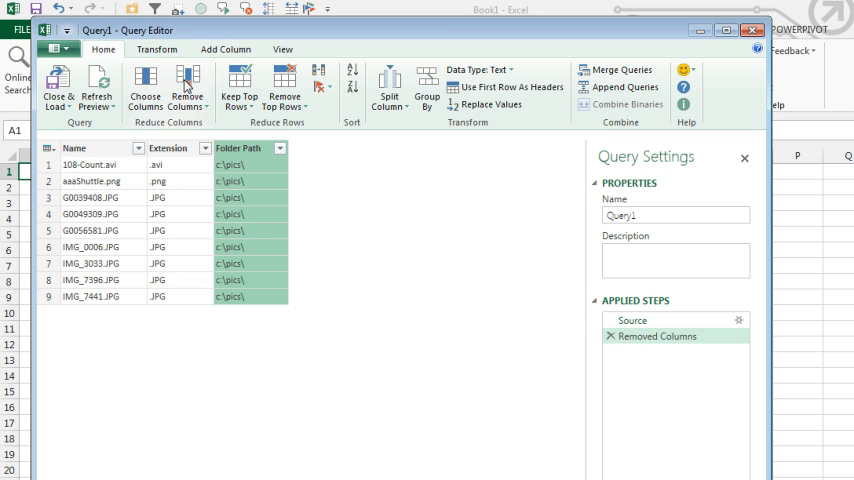
pyautogui.click(188, 84)
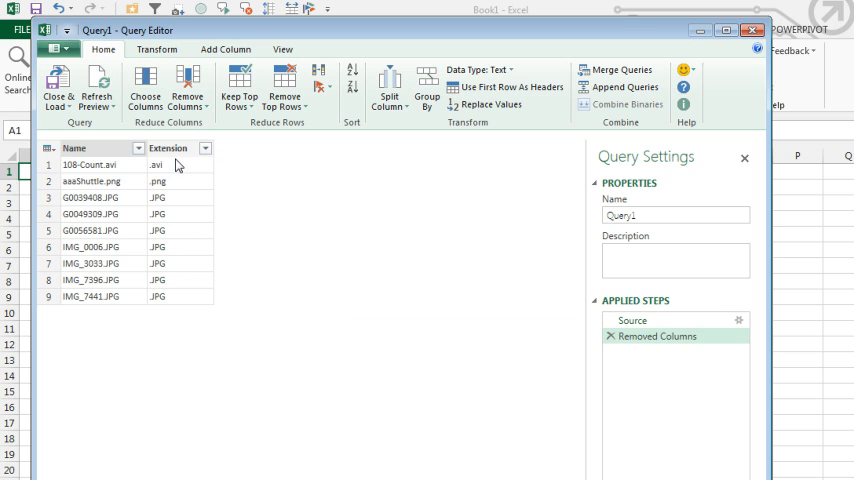
pyautogui.moveTo(170, 196)
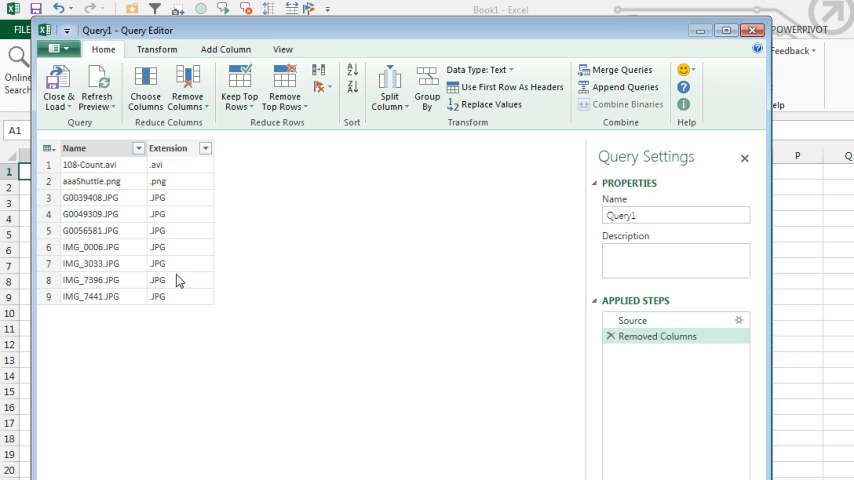
pyautogui.moveTo(208, 152)
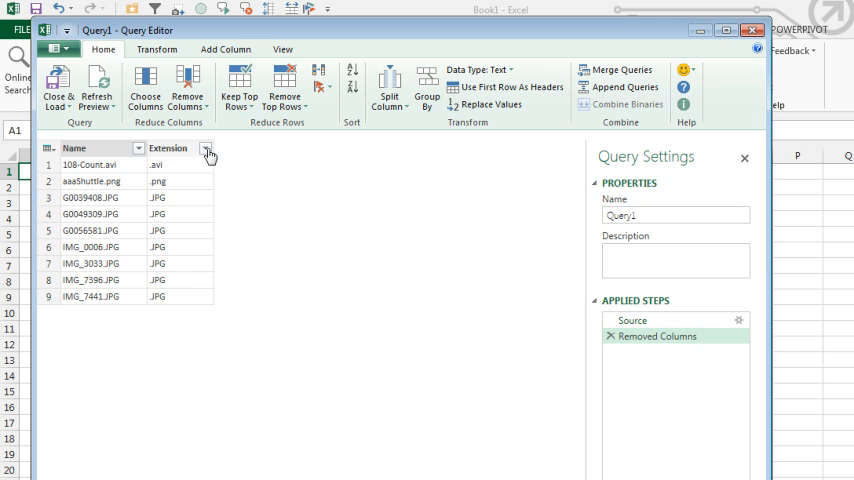
# Filter out .avi rows on Extension, then remove the Extension column leaving only Name.
pyautogui.click(208, 148)
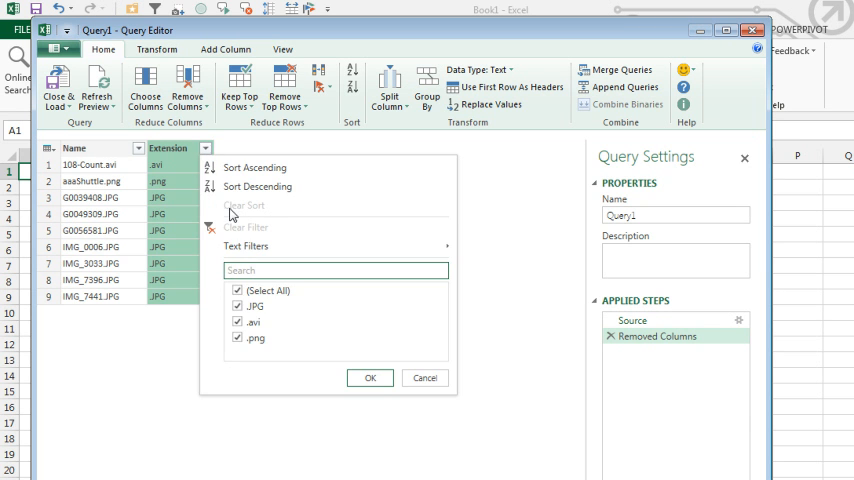
pyautogui.click(238, 322)
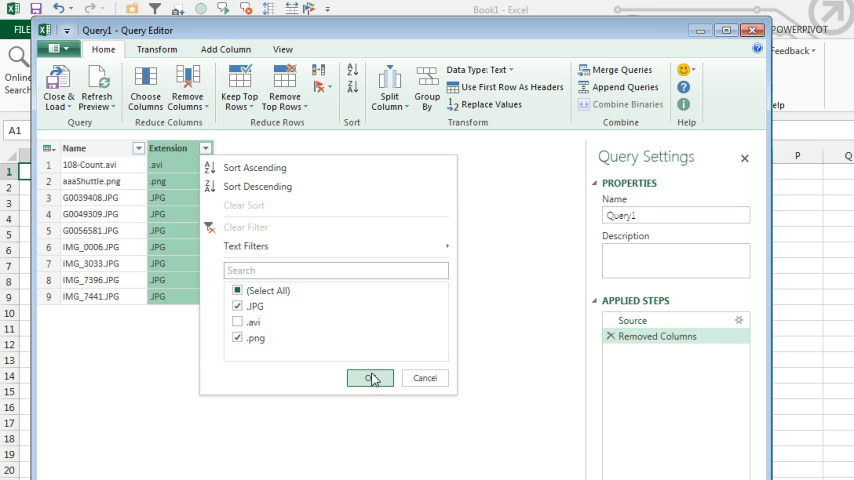
pyautogui.click(370, 378)
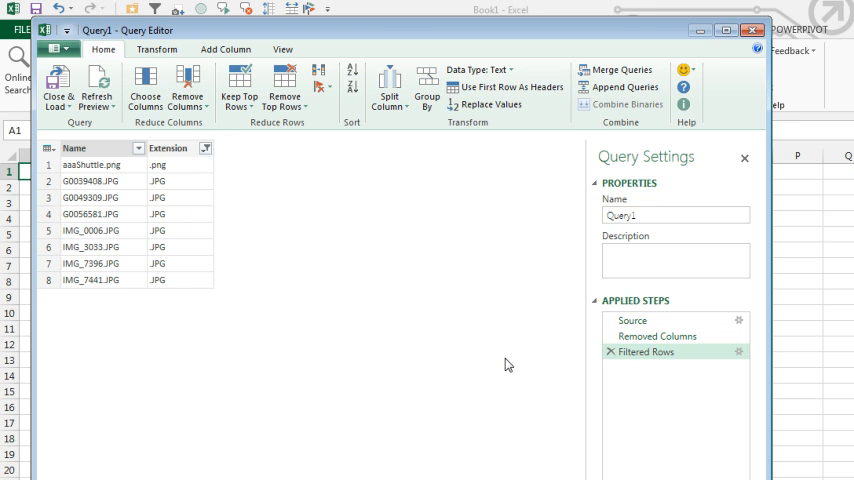
pyautogui.click(168, 148)
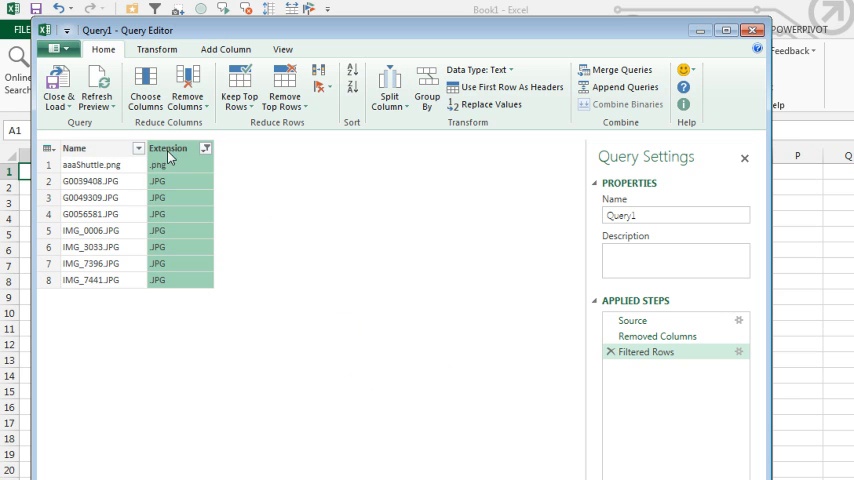
pyautogui.click(188, 84)
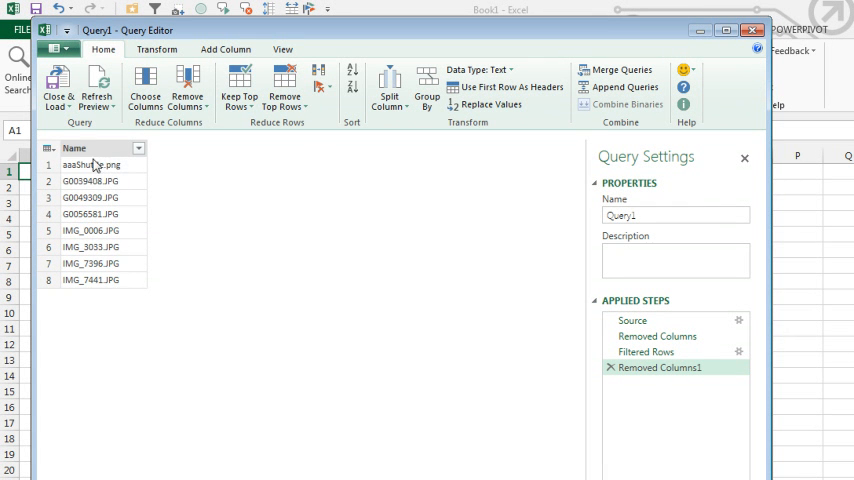
pyautogui.click(72, 148)
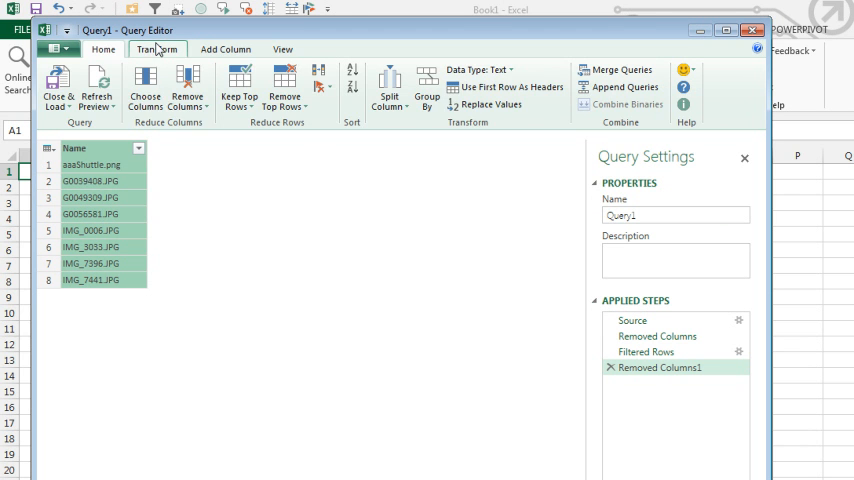
# Split the Name column at the right-most custom '.' delimiter into name and extension.
pyautogui.click(156, 48)
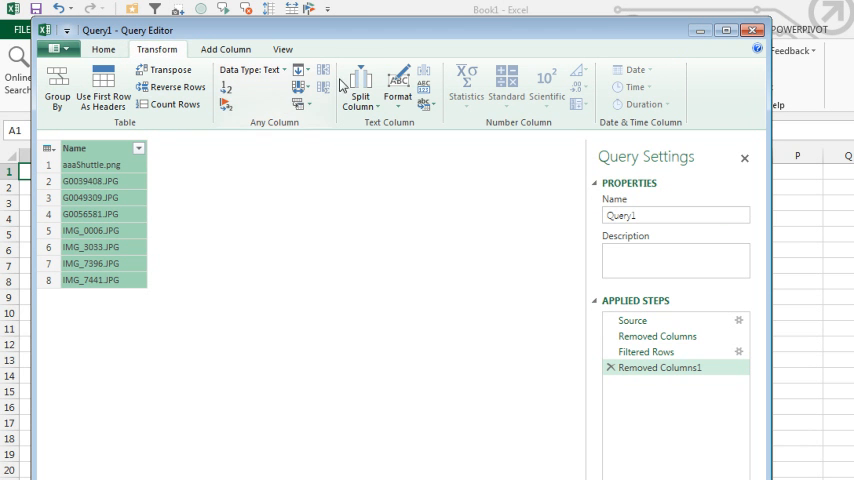
pyautogui.click(360, 90)
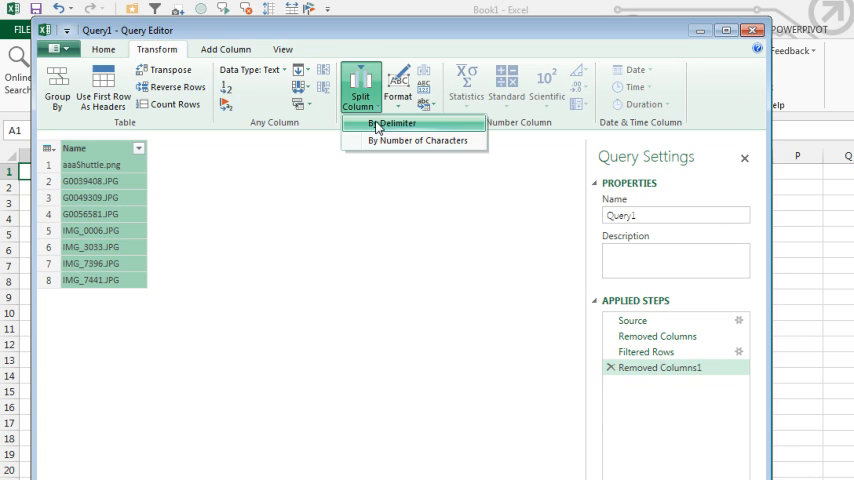
pyautogui.click(390, 122)
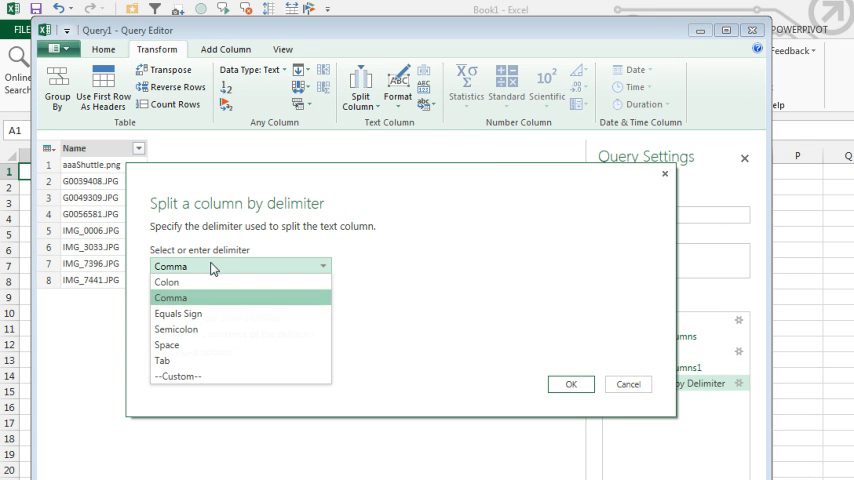
pyautogui.moveTo(178, 376)
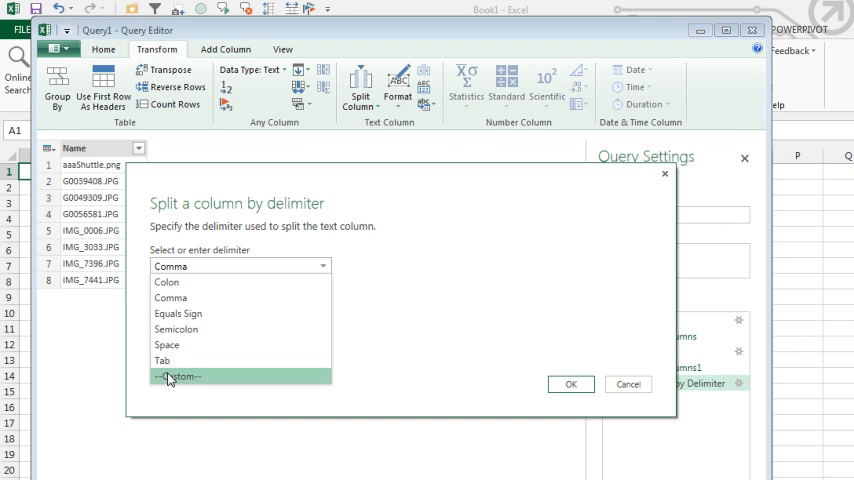
pyautogui.click(168, 376)
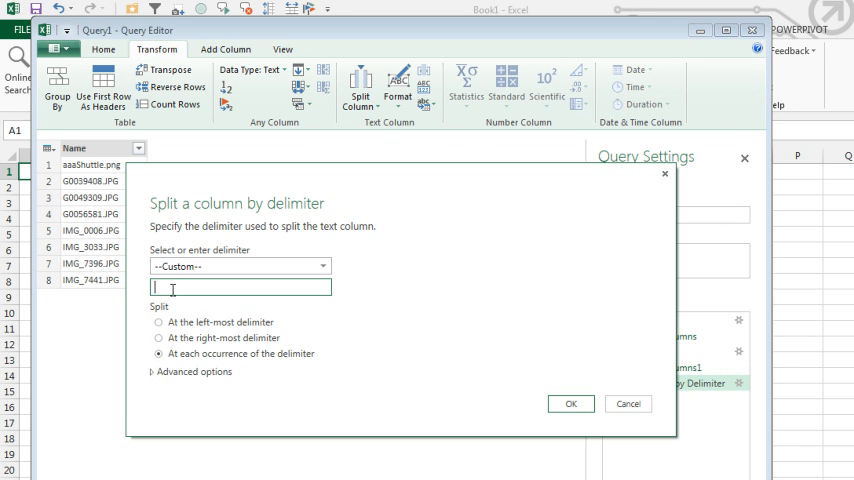
pyautogui.click(160, 336)
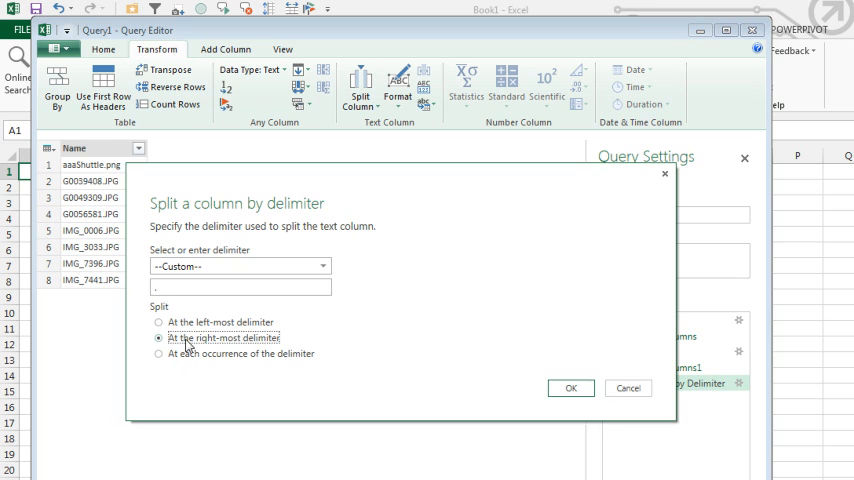
pyautogui.click(570, 388)
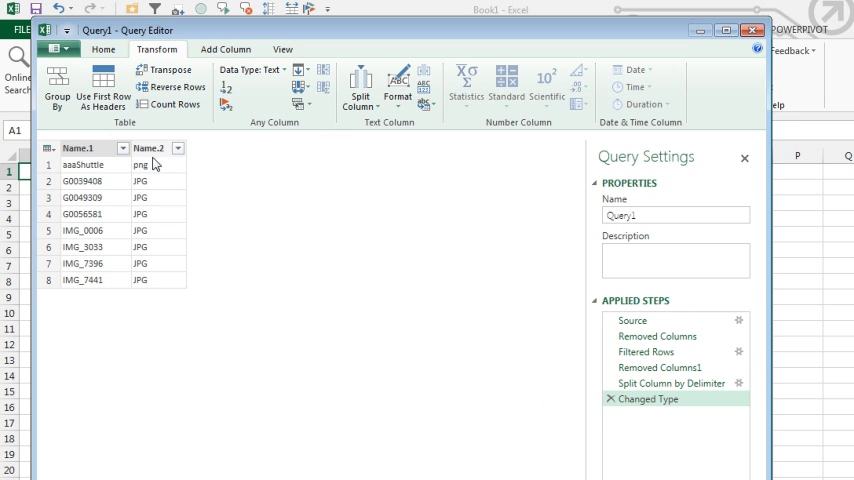
# Remove the Name.2 extension column and Close & Load the base names to the workbook.
pyautogui.click(148, 148)
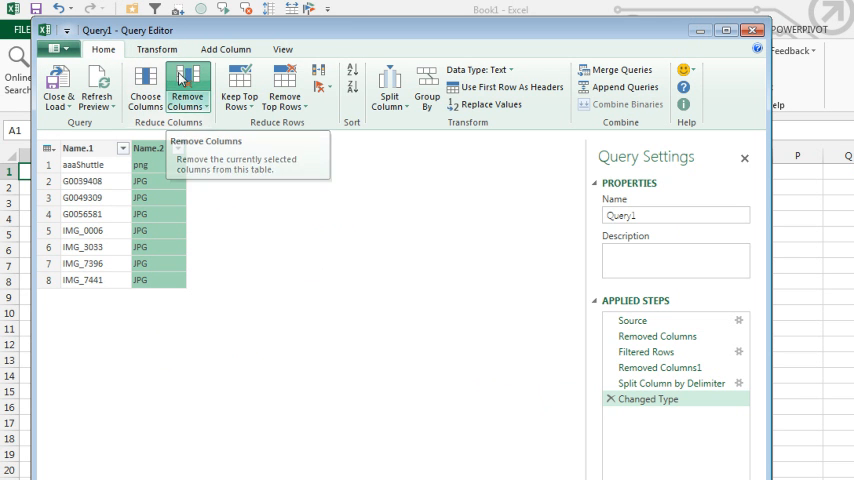
pyautogui.click(188, 84)
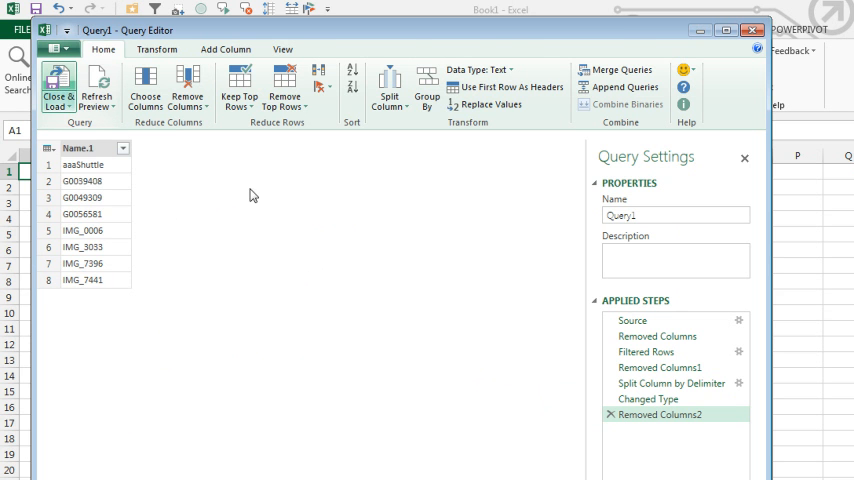
pyautogui.click(58, 88)
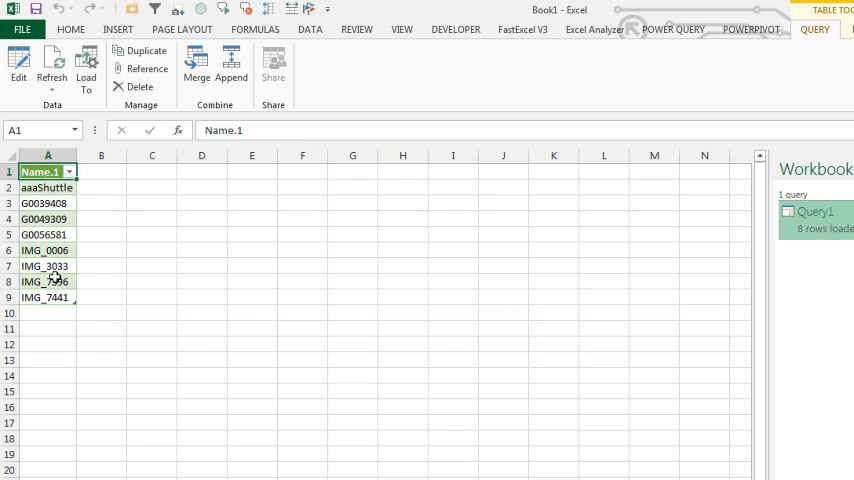
pyautogui.moveTo(136, 266)
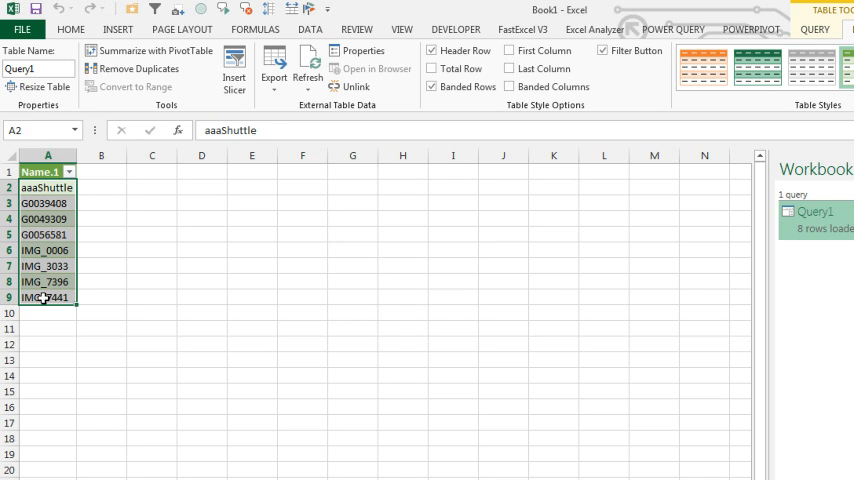
# Rename the loaded file-name table to MyFiles in the Table Name box.
pyautogui.click(38, 130)
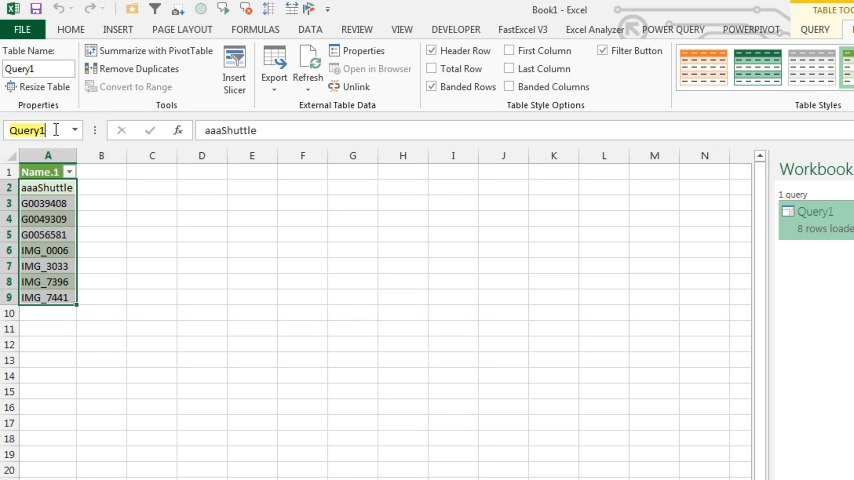
pyautogui.write('MyFil')
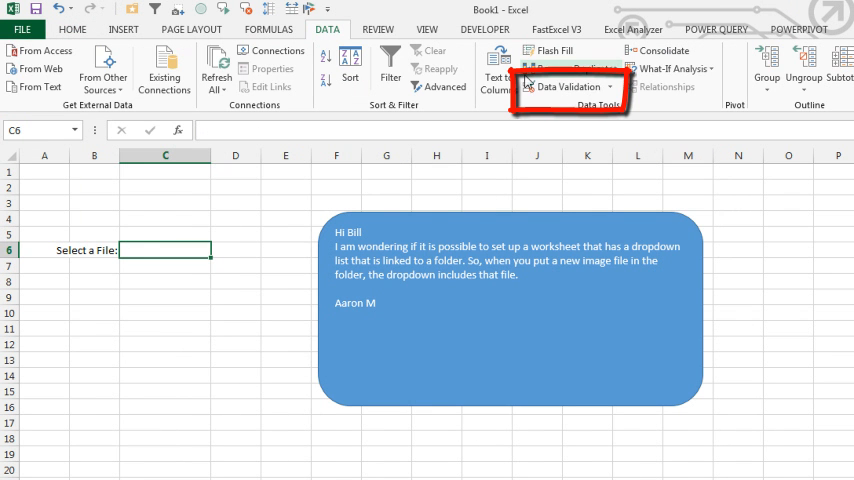
# Set the Select a File cell's validation to a List with source =MyFiles.
pyautogui.click(568, 86)
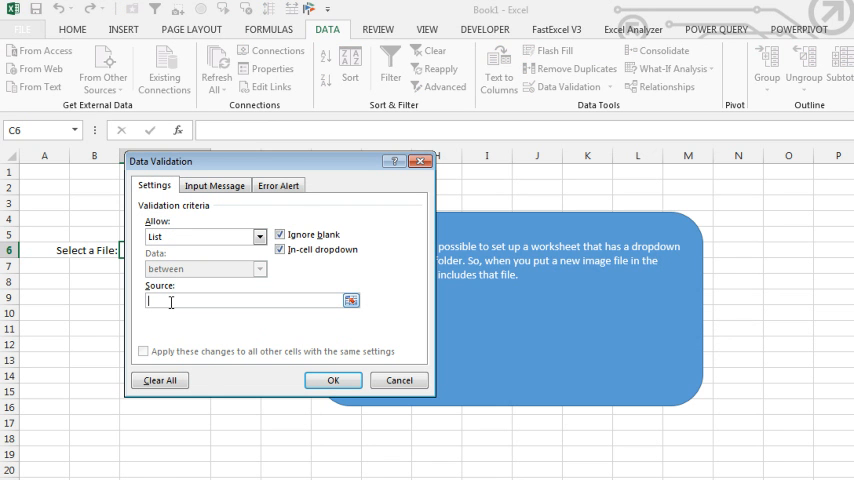
pyautogui.write('=MyFiles')
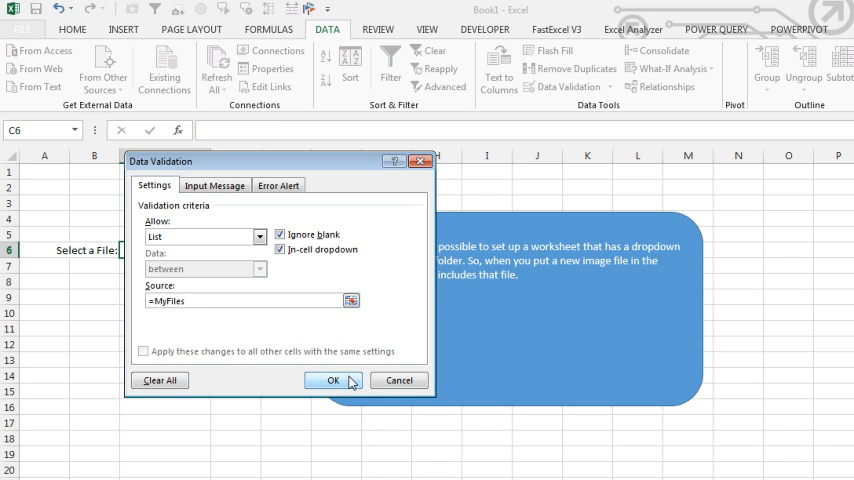
pyautogui.click(338, 380)
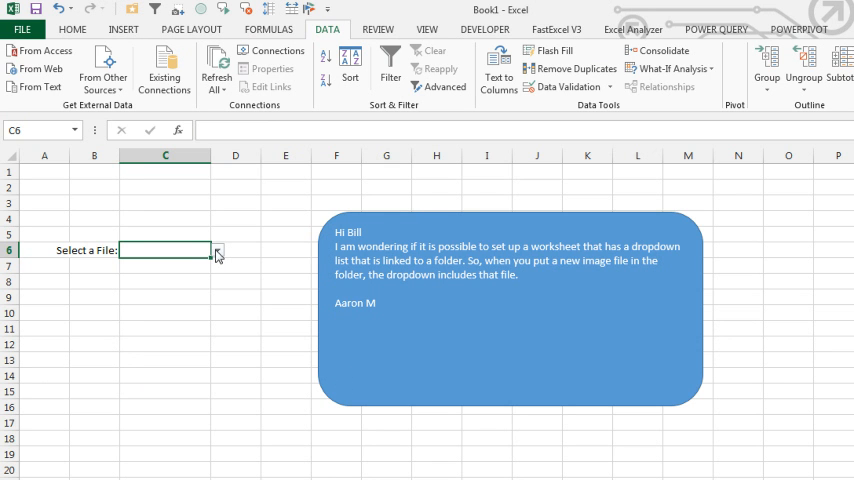
# Choose IMG_0006 from the cell's new drop-down of file names.
pyautogui.click(216, 250)
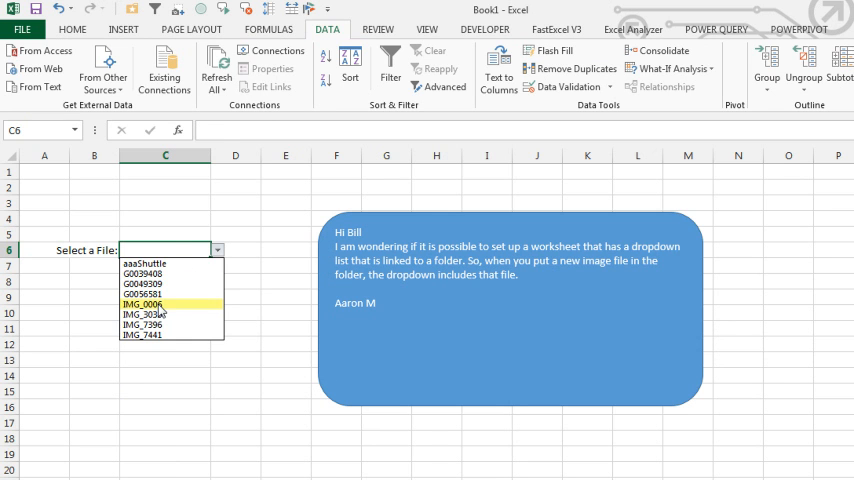
pyautogui.click(156, 304)
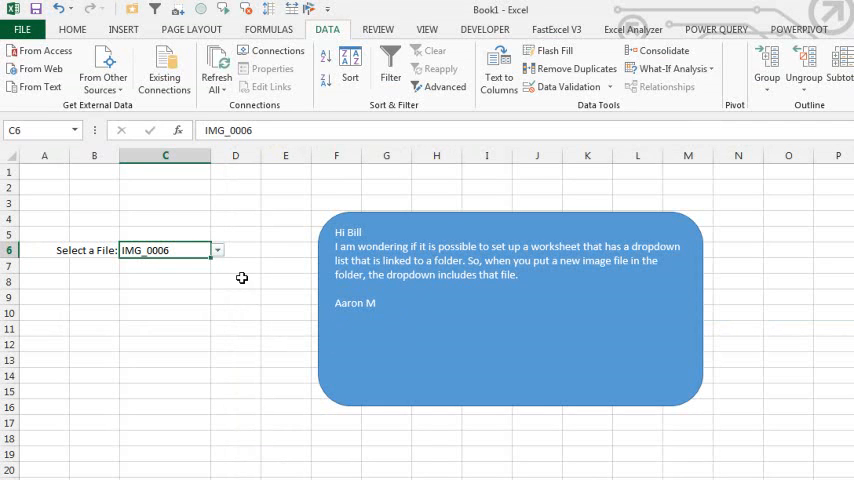
pyautogui.click(216, 250)
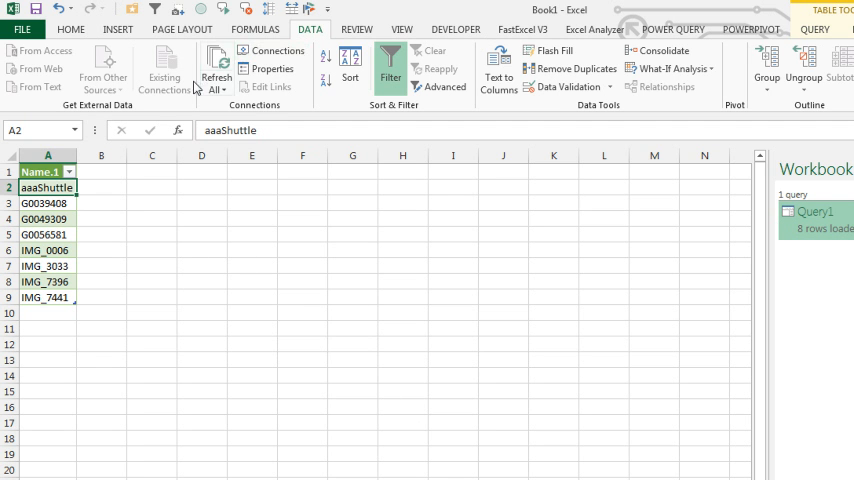
# Set the query connection to refresh on file open and every 10 minutes.
pyautogui.click(216, 76)
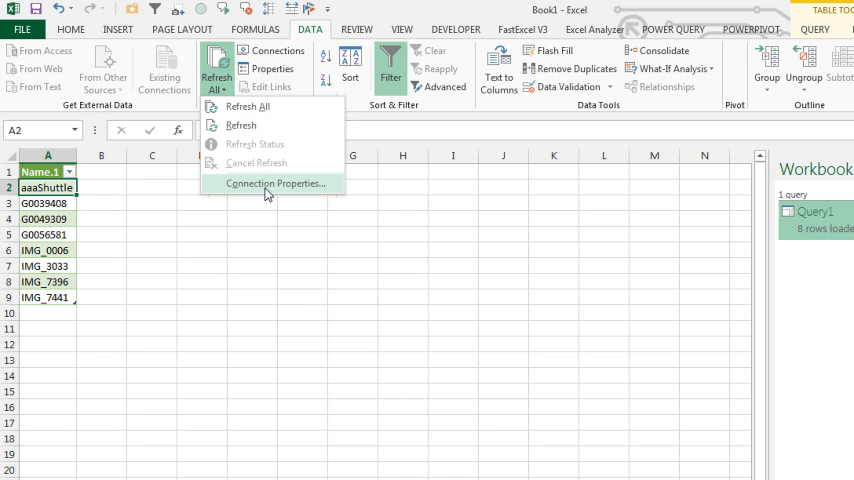
pyautogui.click(276, 184)
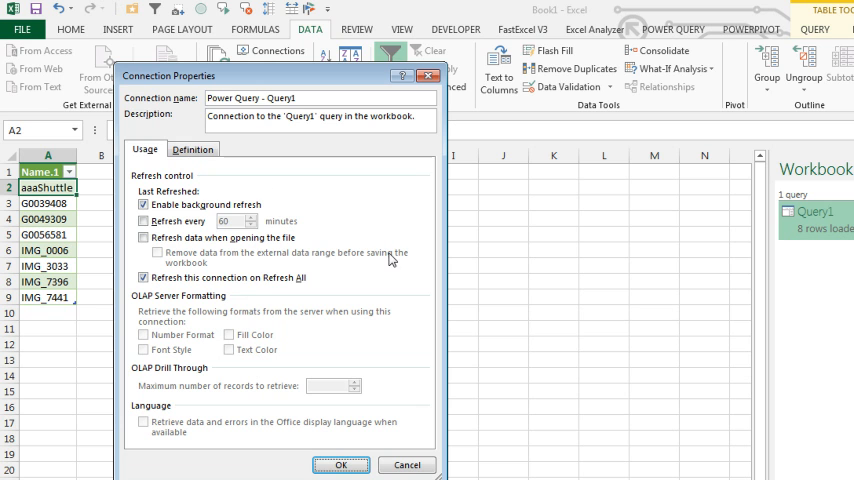
pyautogui.moveTo(336, 252)
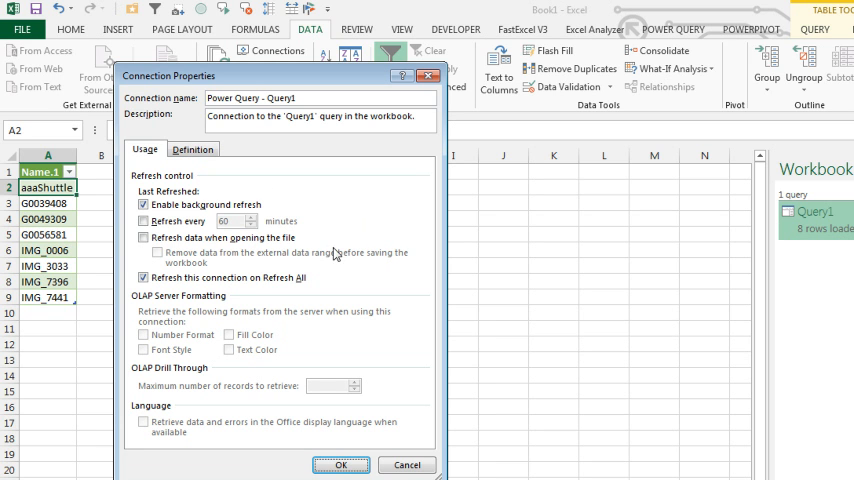
pyautogui.click(144, 236)
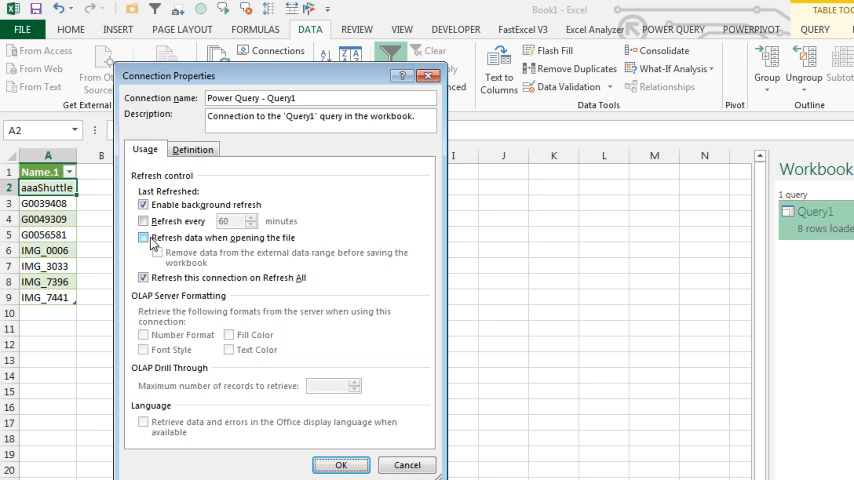
pyautogui.click(144, 236)
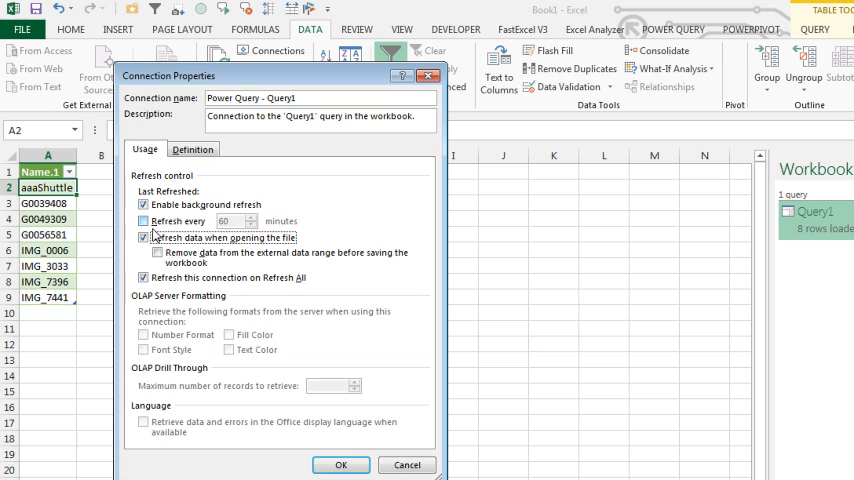
pyautogui.click(144, 220)
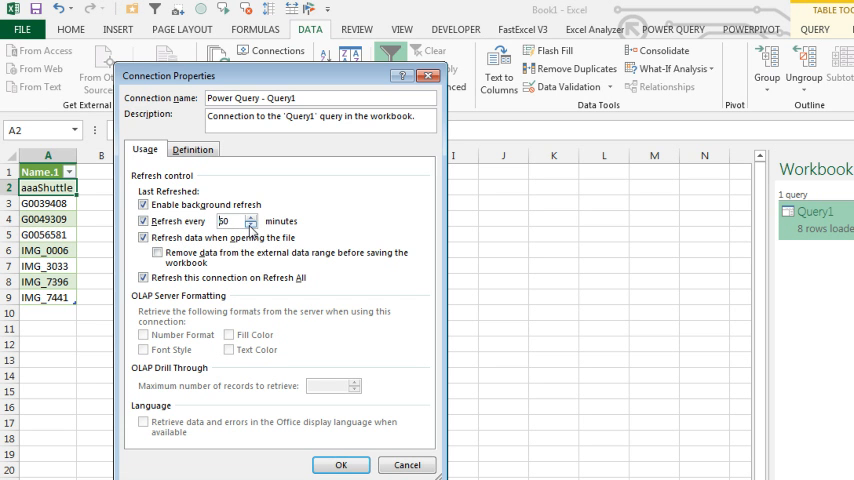
pyautogui.click(252, 216)
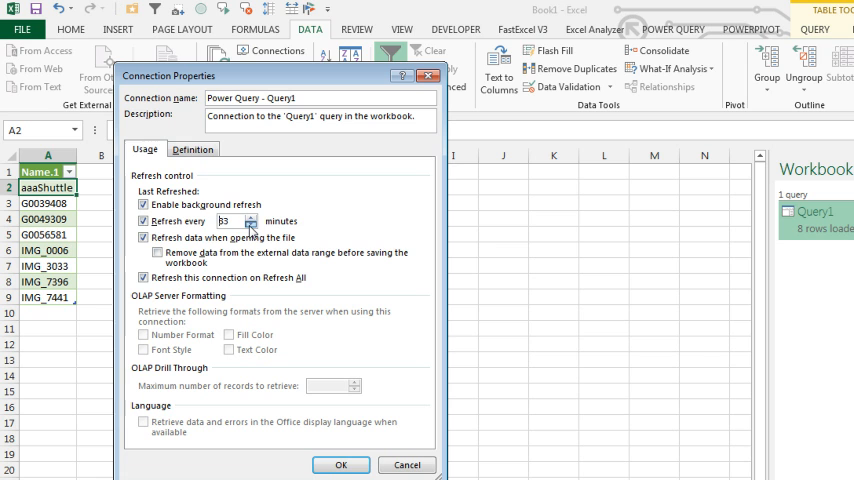
pyautogui.click(252, 226)
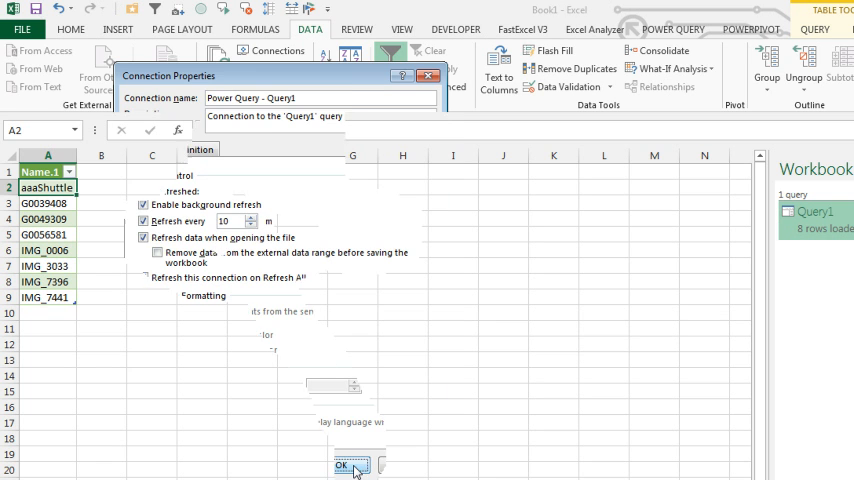
pyautogui.click(344, 466)
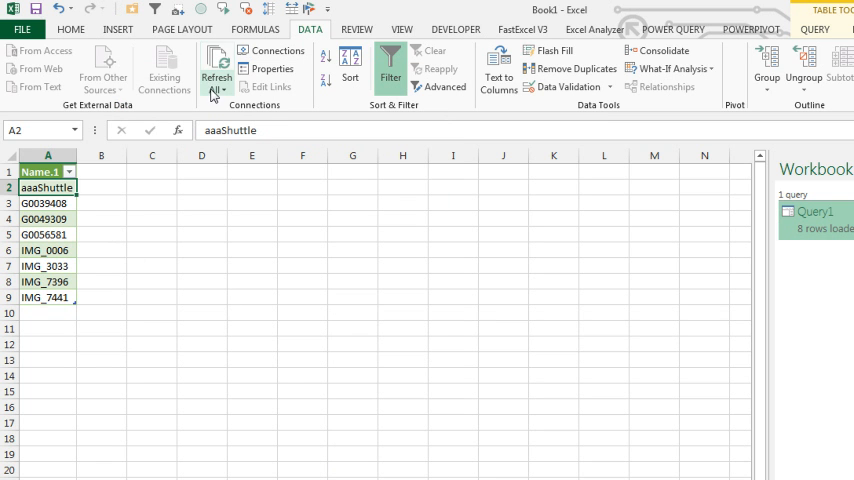
# Refresh All and check the Select a File drop-down lists the newly added picture names.
pyautogui.click(216, 64)
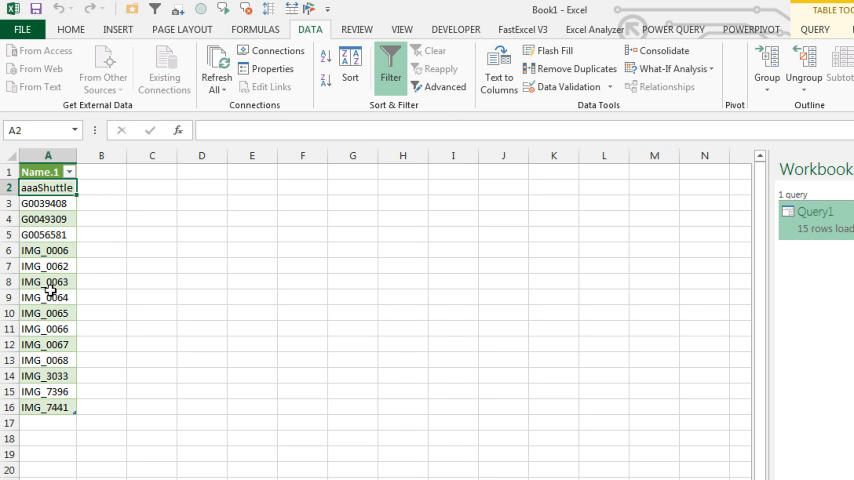
pyautogui.moveTo(100, 372)
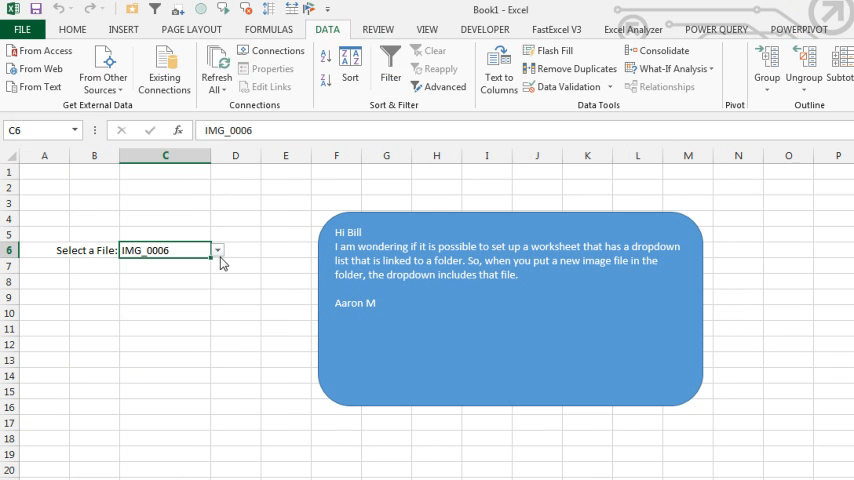
pyautogui.click(216, 250)
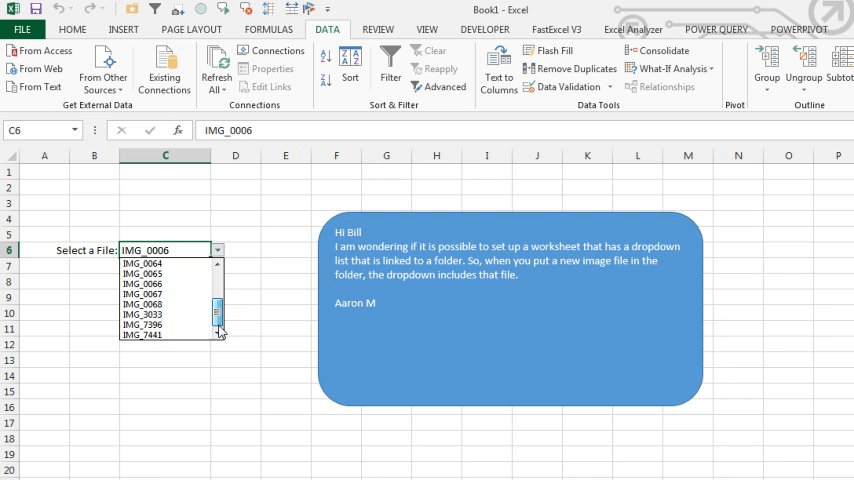